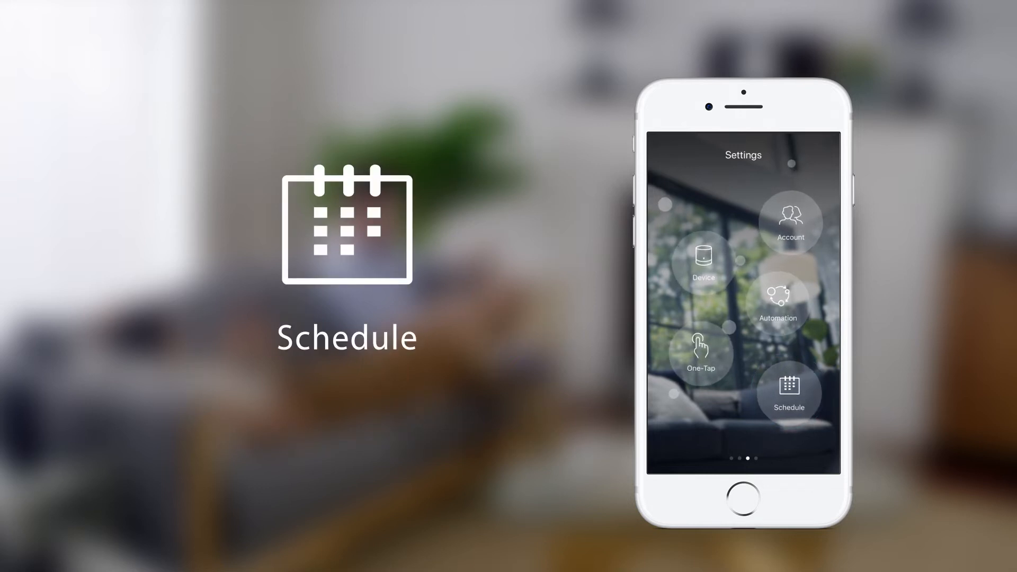
From Settings, go to Schedule and add a new schedule.
click(788, 392)
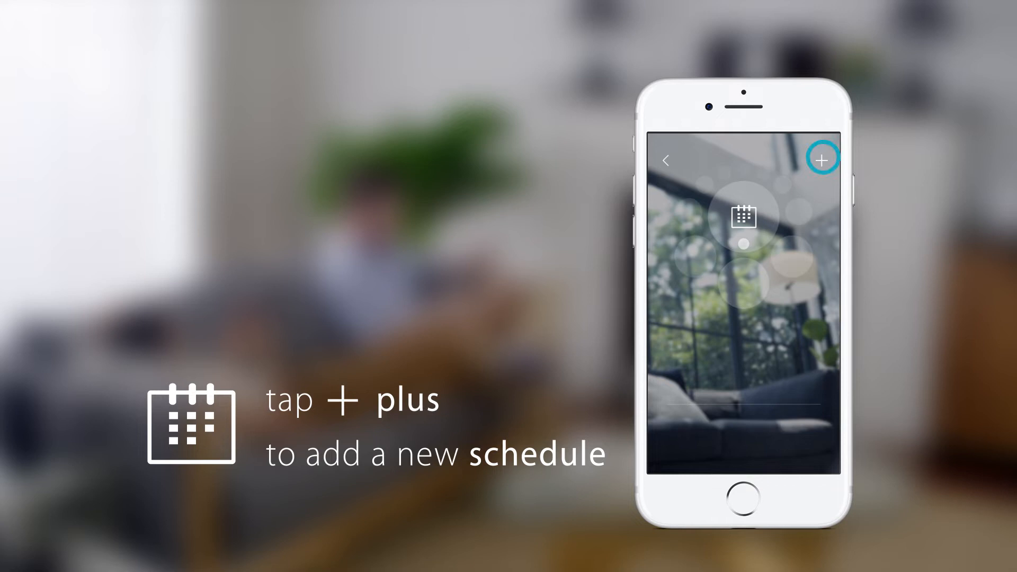
click(823, 159)
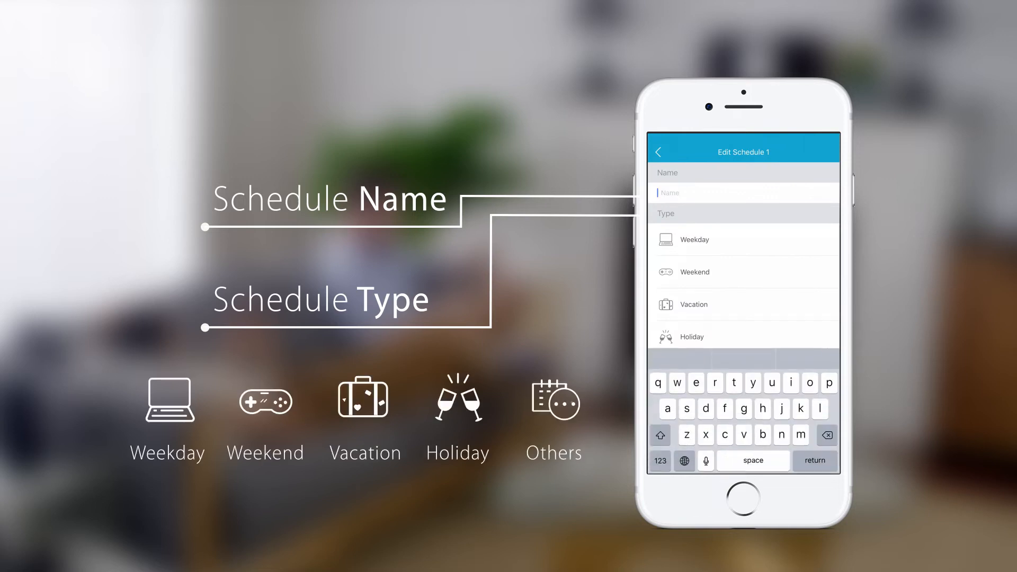
Name the schedule 'My Schedule' and choose its type.
text(My Sc)
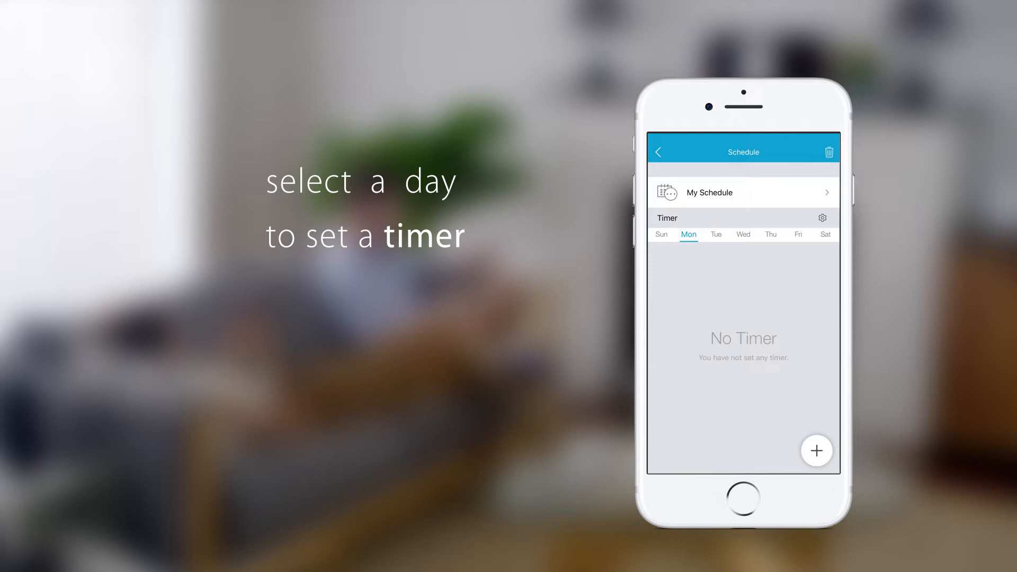
Select Tue in the day bar and add a timer for Tuesday.
click(716, 234)
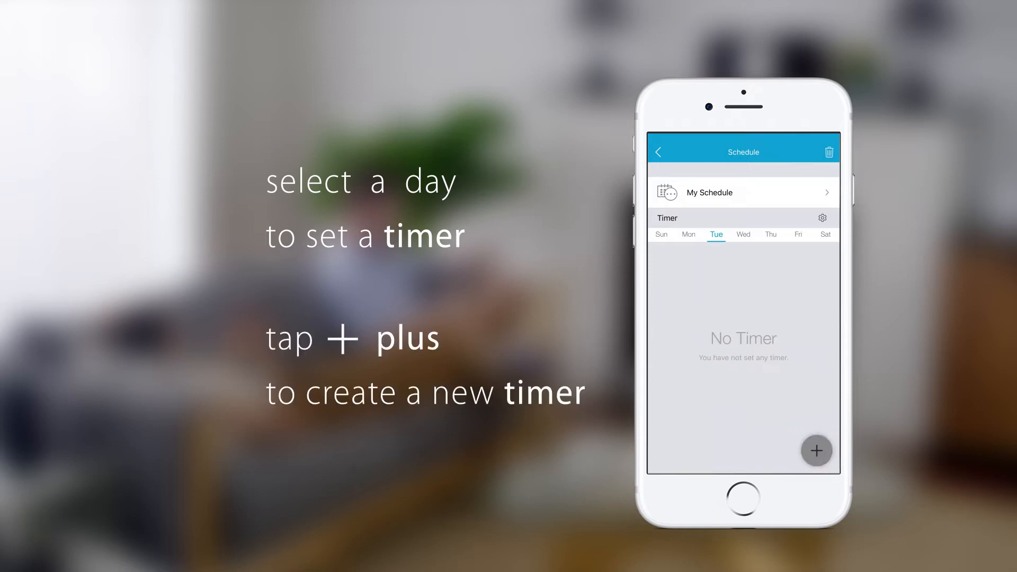
click(816, 452)
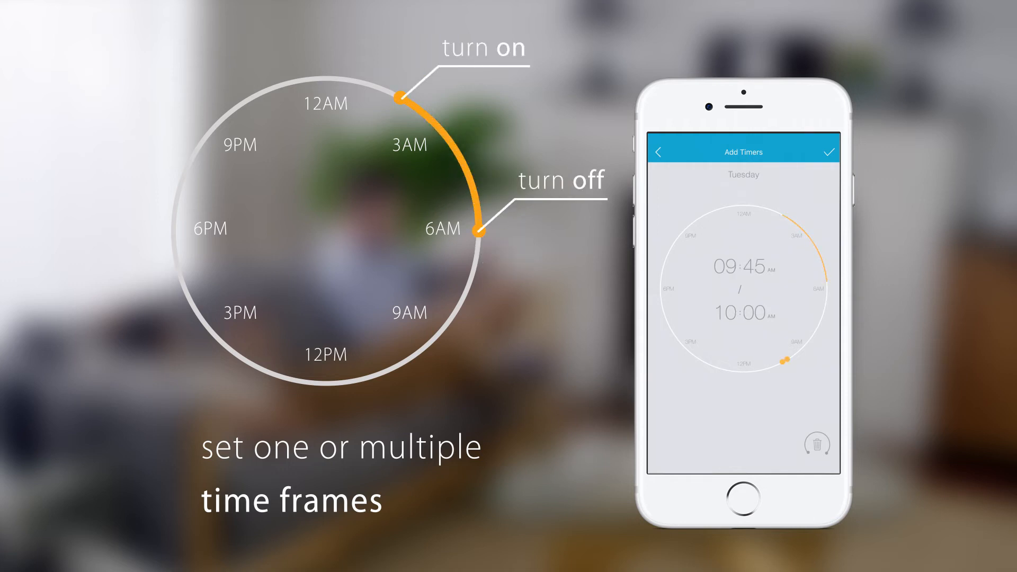
Set the Tuesday timer's on/off times on the clock dial, then remove one time frame.
drag(785, 363, 790, 359)
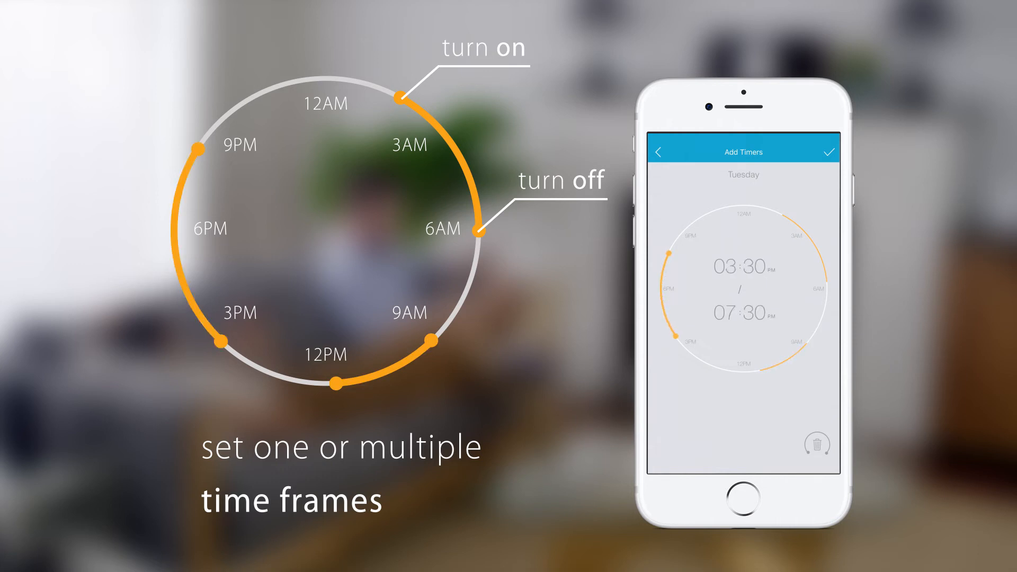
click(817, 444)
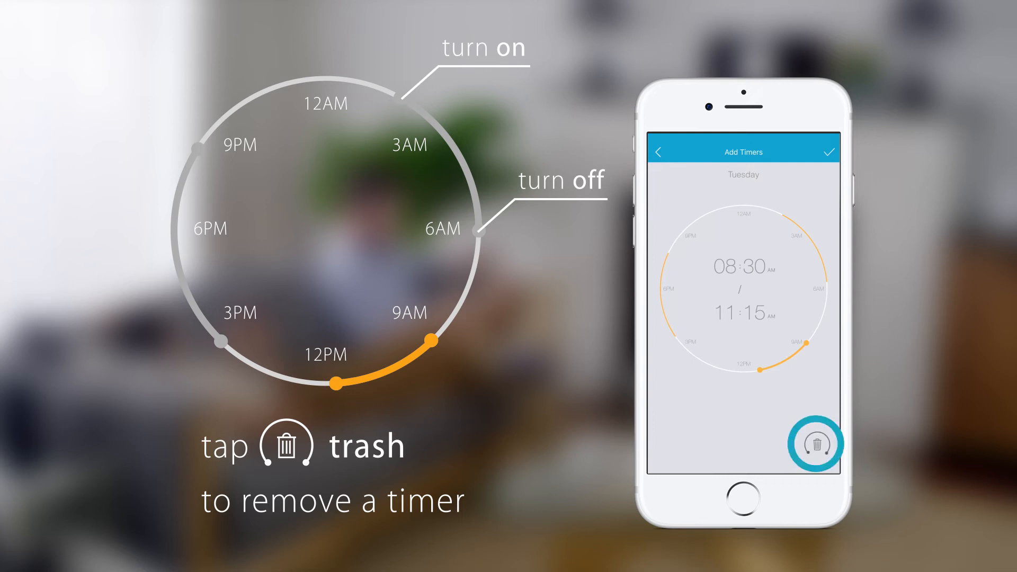
click(816, 444)
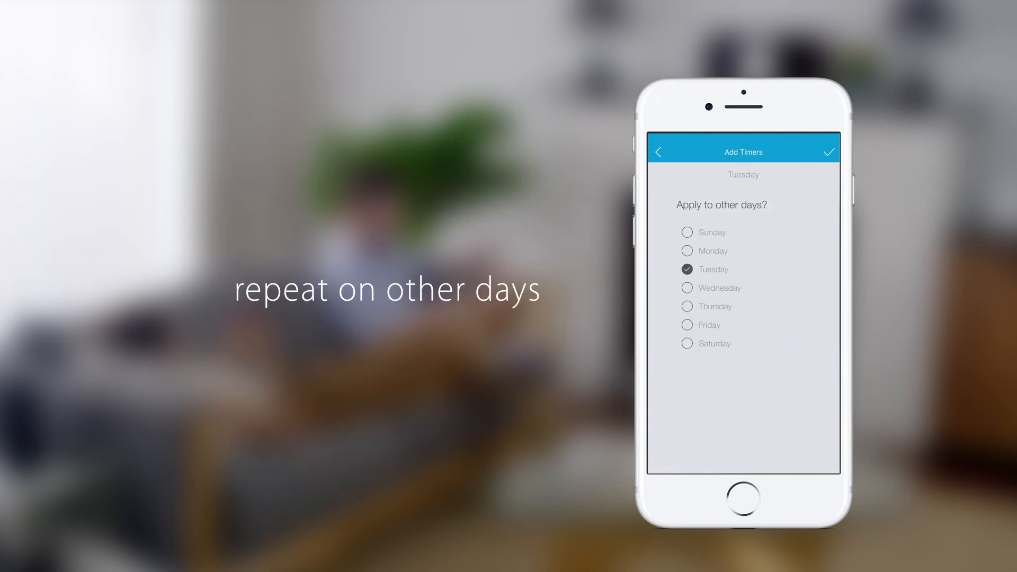
Tick Thursday under 'Apply to other days?' and save the timer.
click(686, 306)
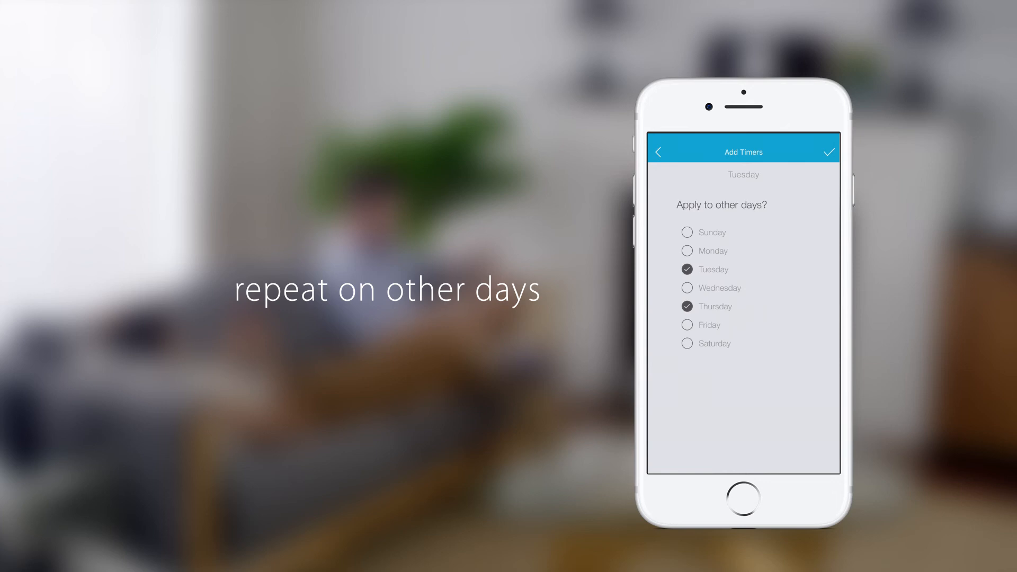
click(828, 151)
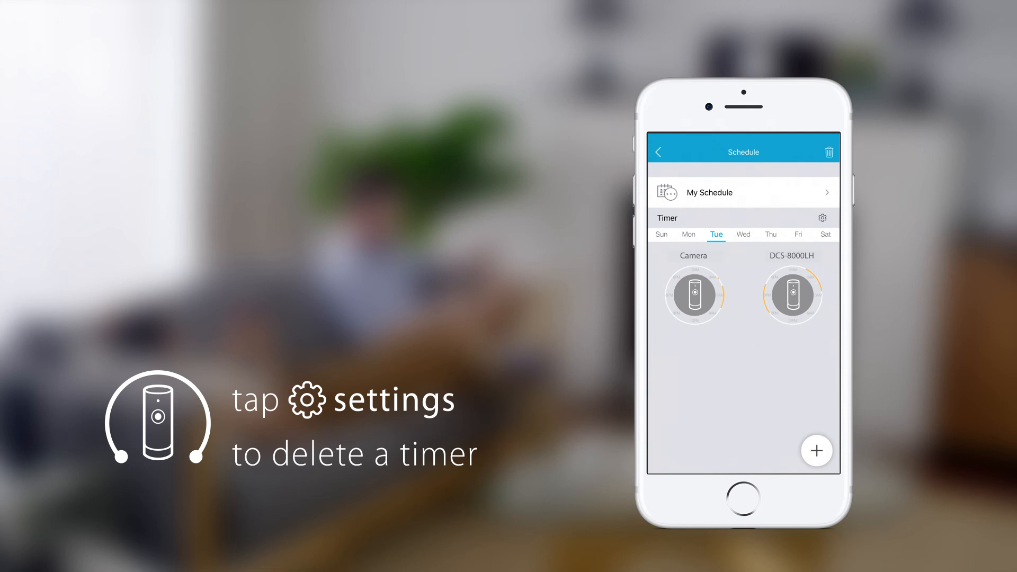
Delete the DCS-8000LH's Tuesday timer, leaving only the Camera timer.
click(822, 217)
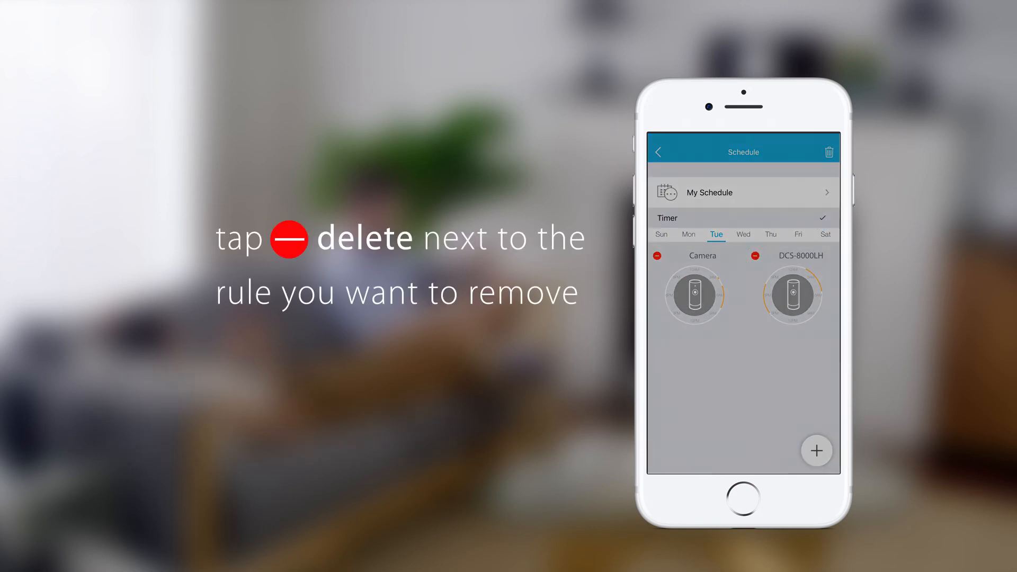
click(756, 255)
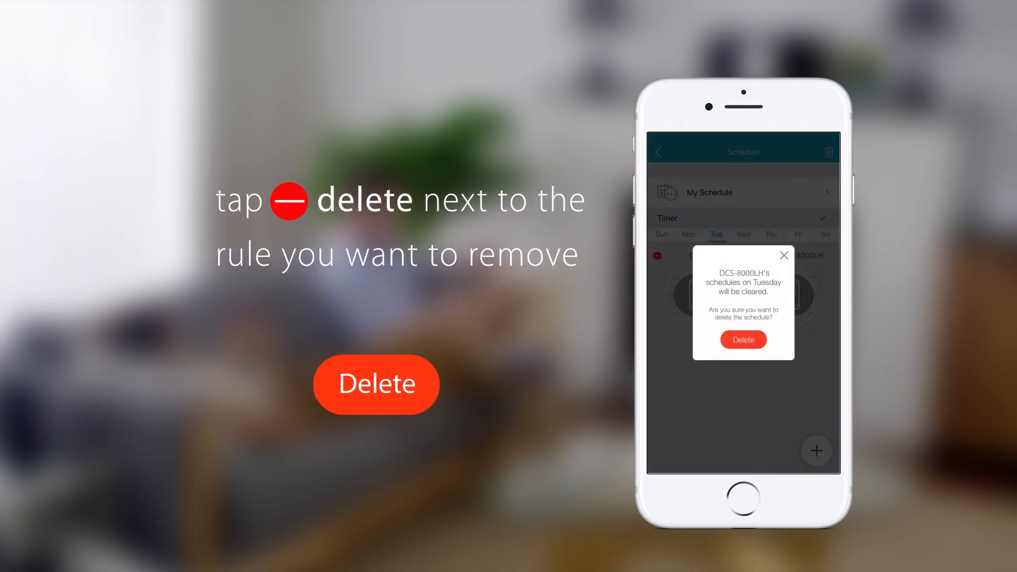
click(743, 339)
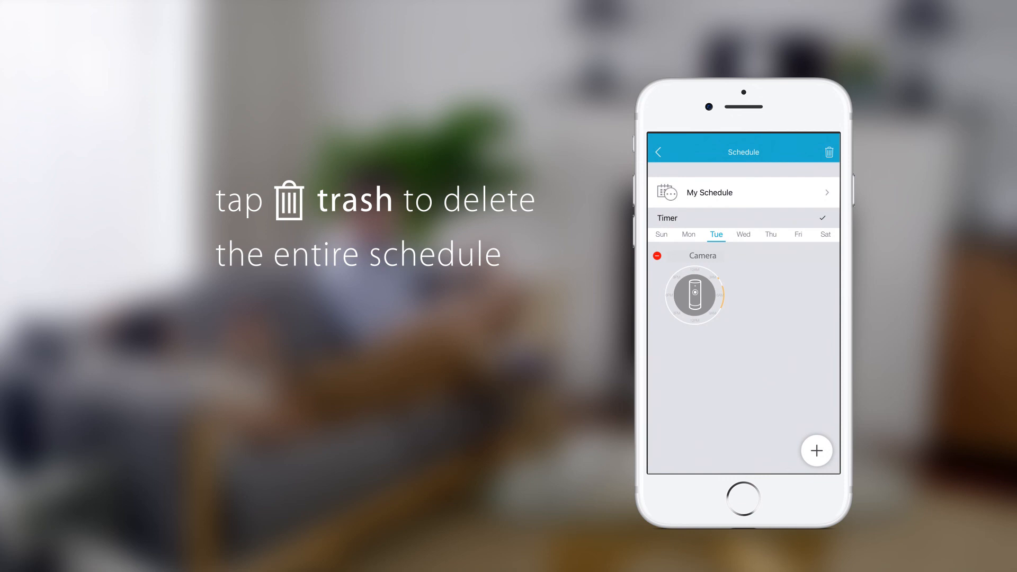
click(828, 152)
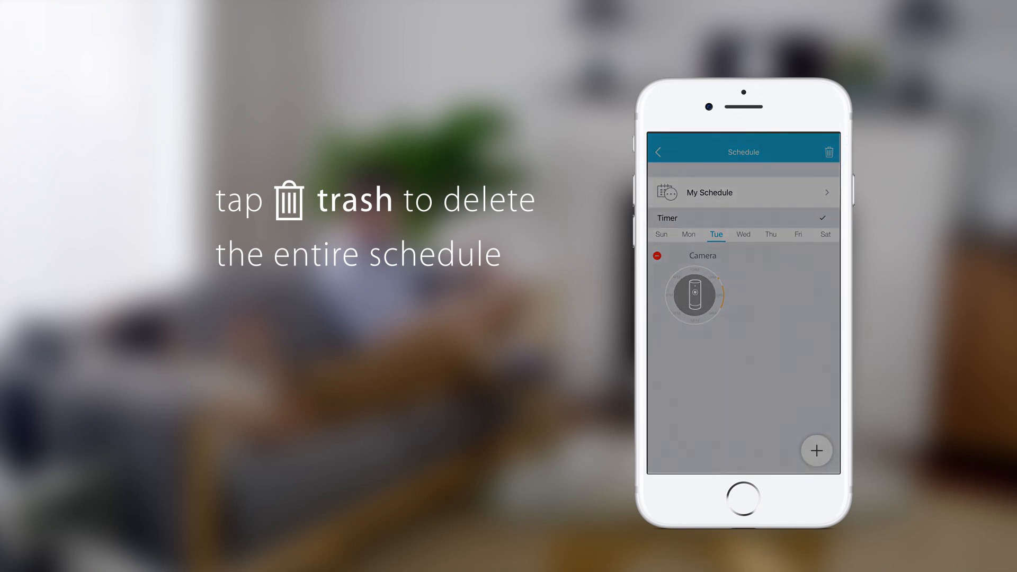